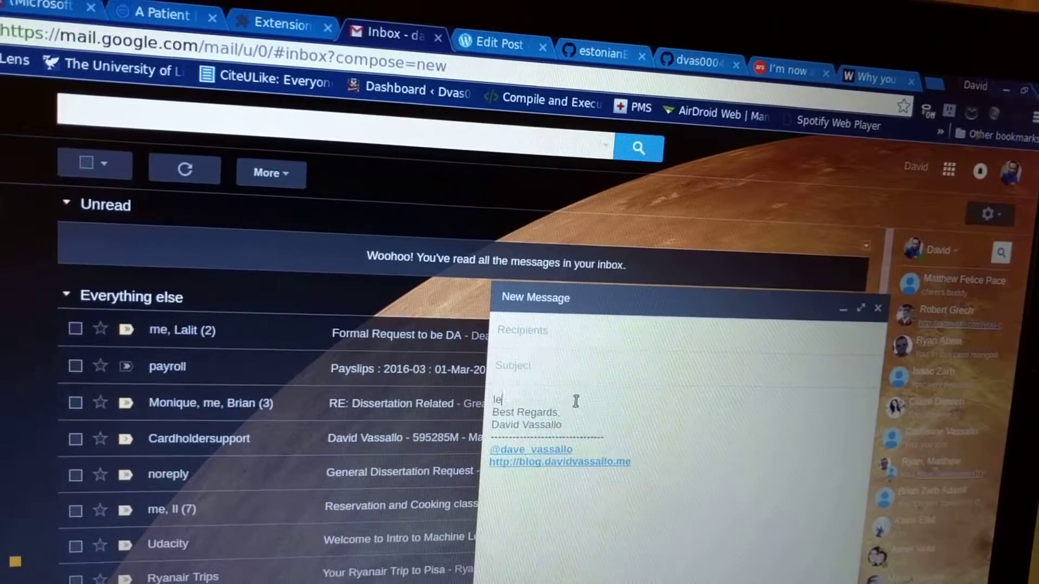
- Type several lines of random test text ('ts', 'ugljh;jkhpuiypuh', 'jyhgjhljglg', 'kjhgkfyuktuotuyt') into the draft body
type("ts type some text")
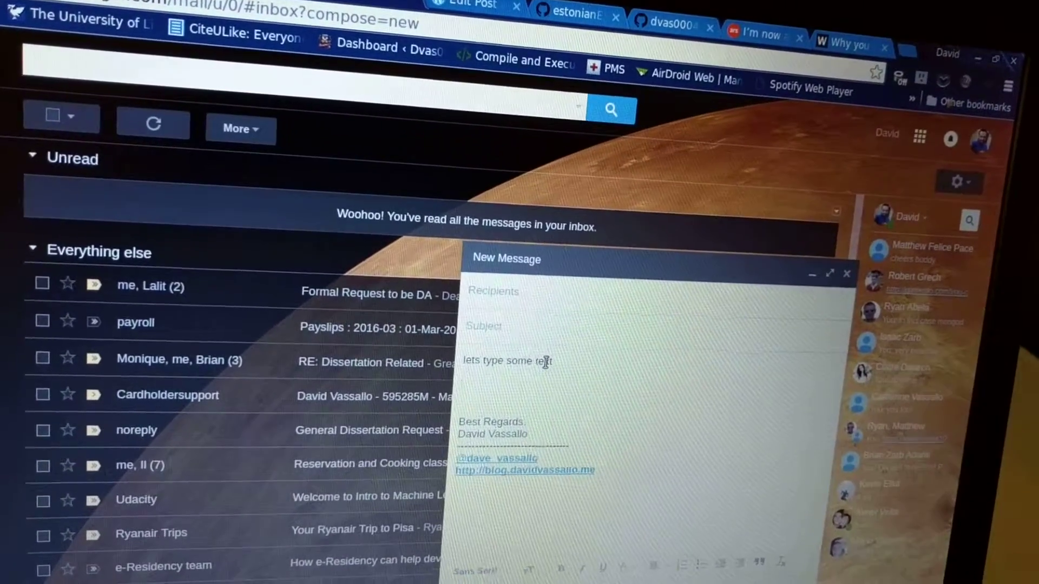
type("ugljh;jkhpuiypuh")
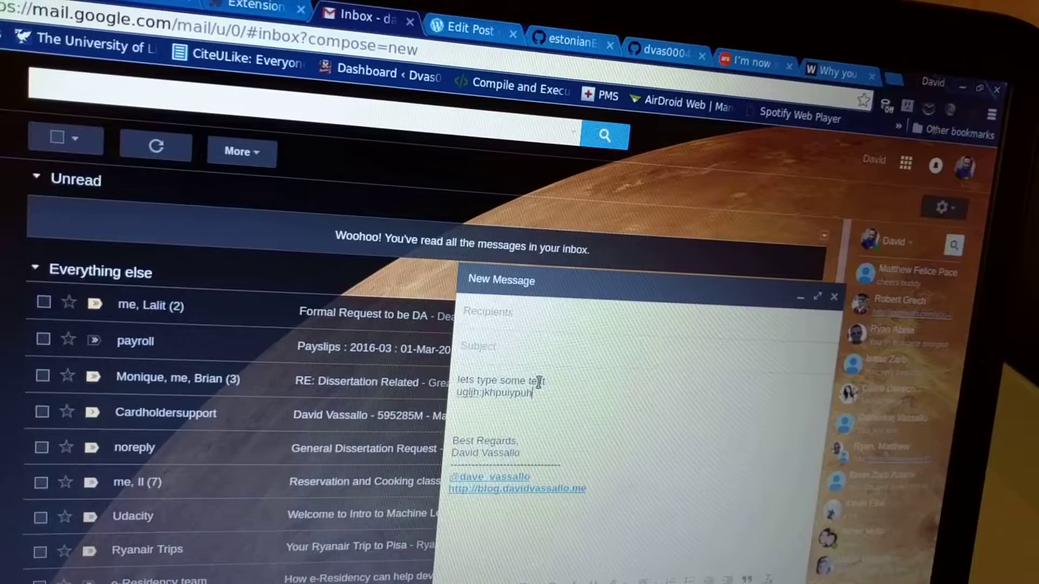
type("jyhgjhljglg")
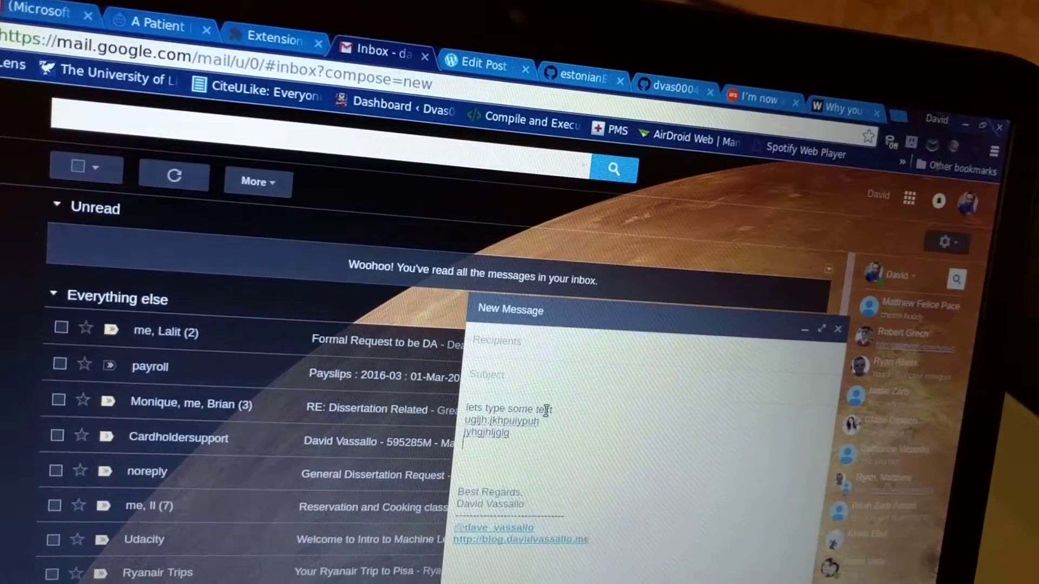
type("kjhgkfyuktuotuyt")
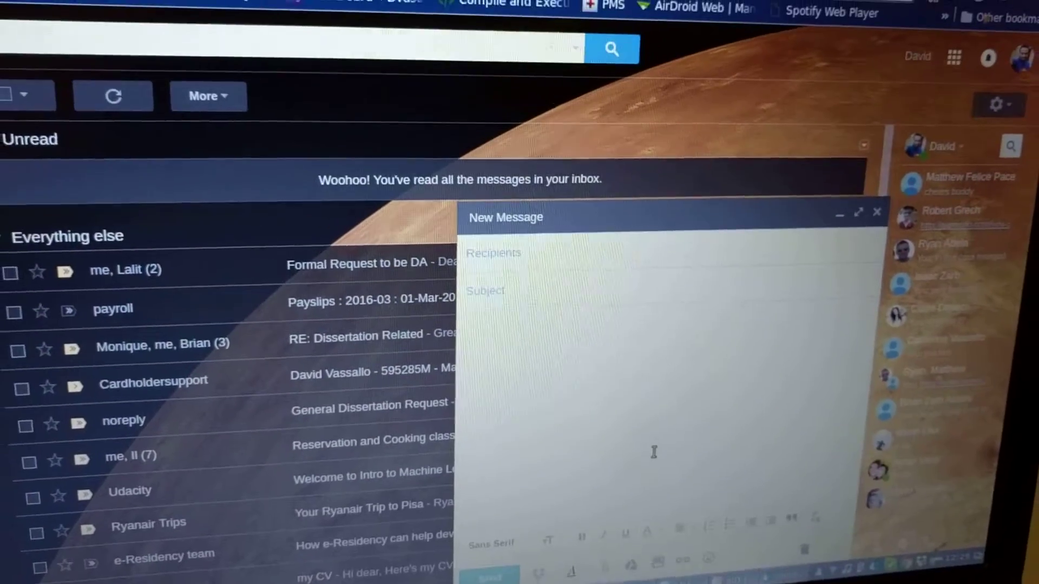
- Type 'another simle', 'test', '123456' and sign it with the Message Signer extension
type("another")
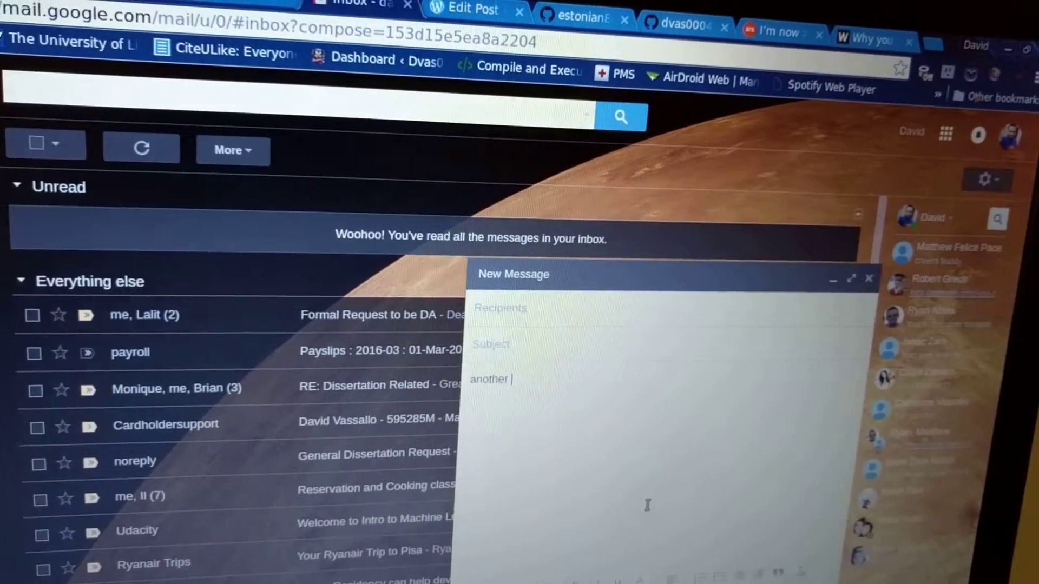
type("simle")
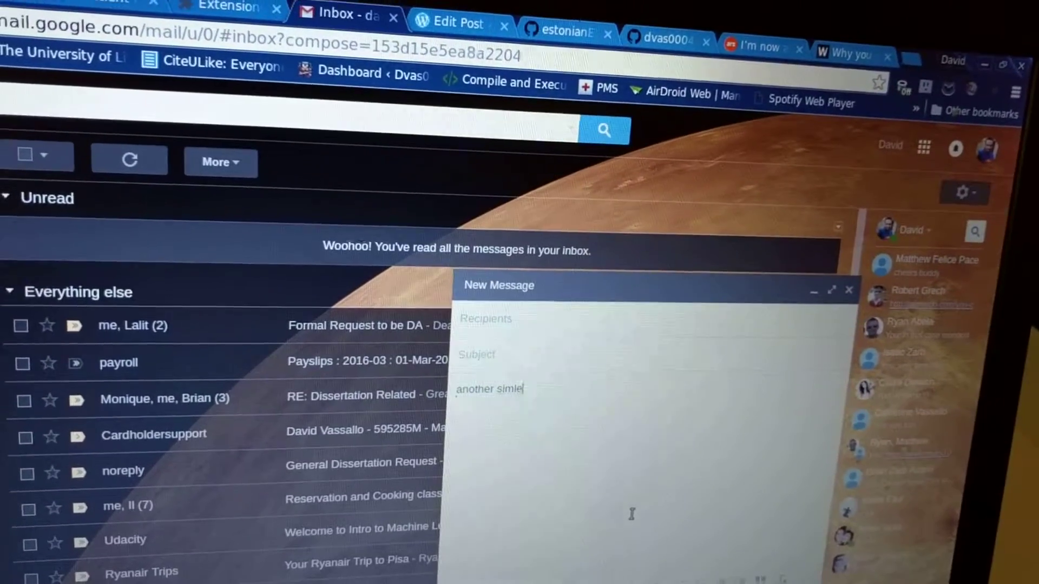
type("test")
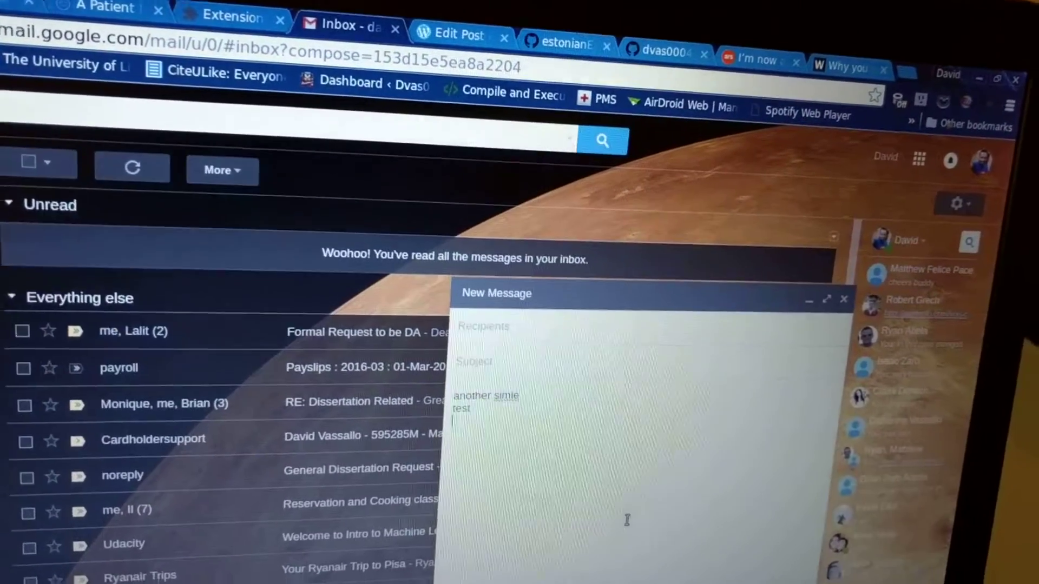
type("123456")
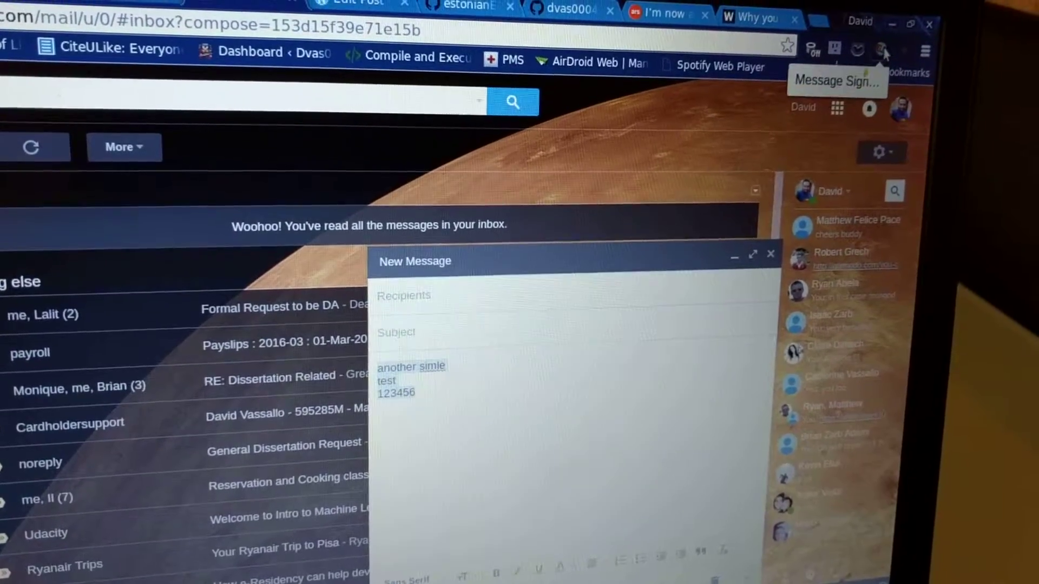
left_click(882, 50)
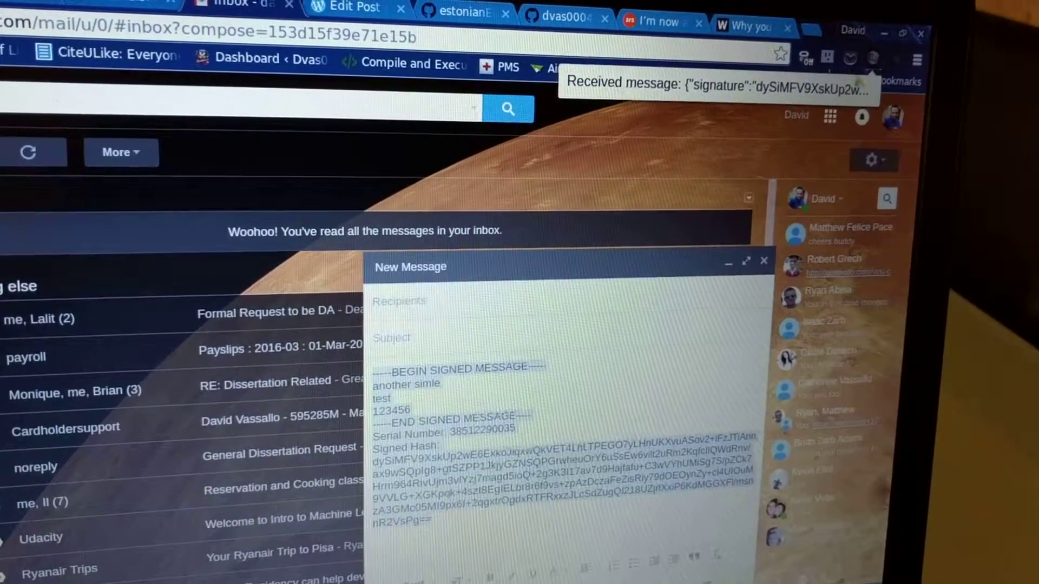